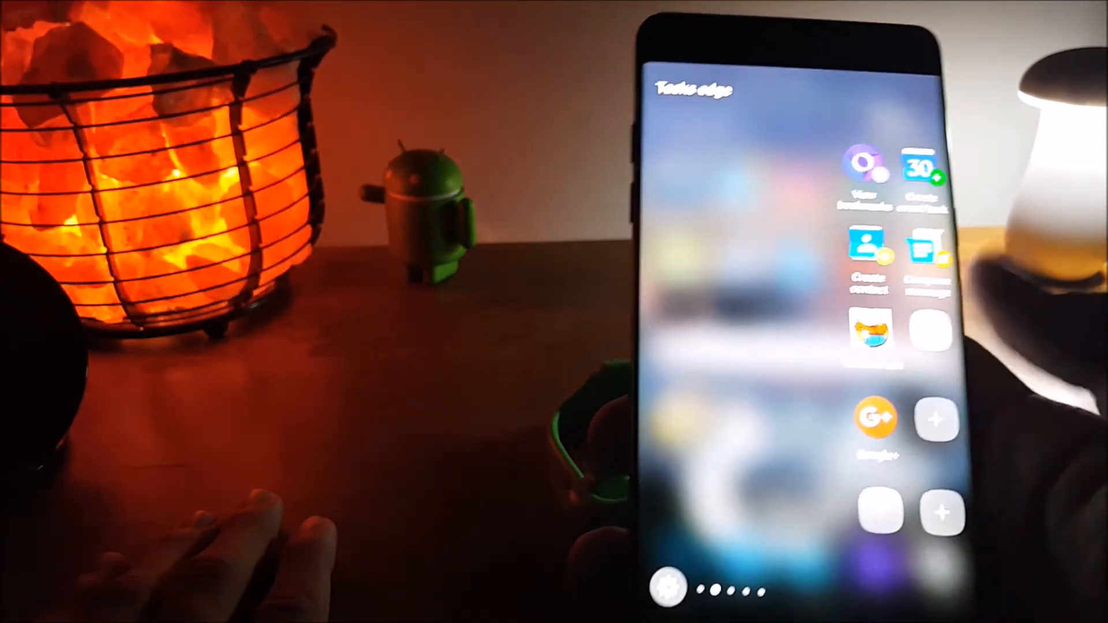
- Swipe across the Edge screen panels to reach the Tasks shortcuts panel
scroll(left, 3)
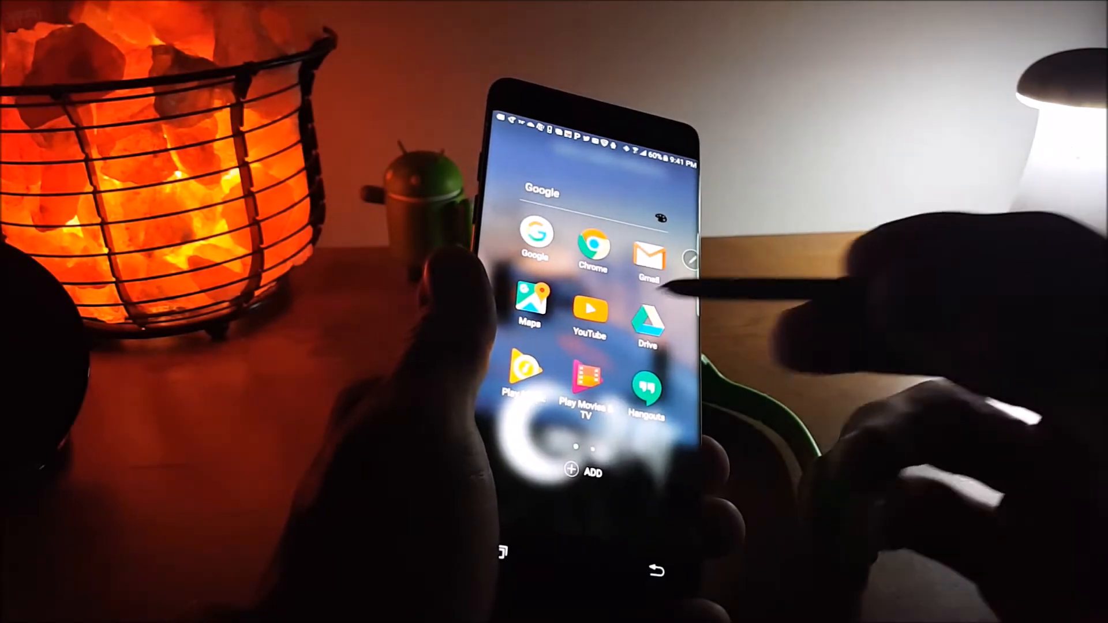
- Open the Google apps folder showing Gmail, Maps, YouTube and Drive
click(589, 311)
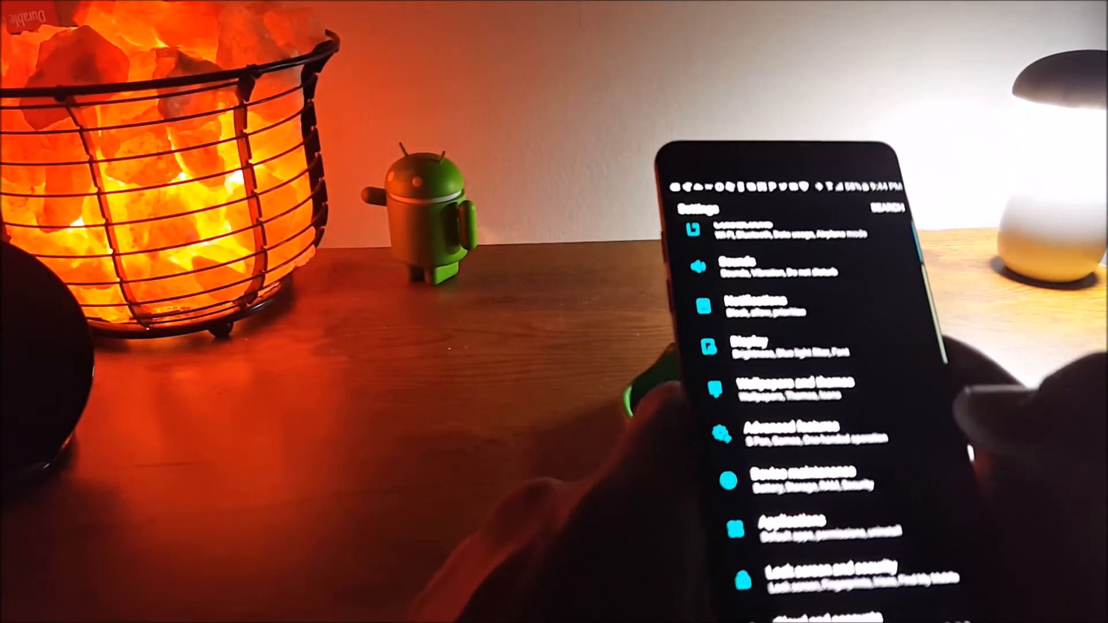
- Scroll the Settings list toward Sounds and vibration, then leave Settings
scroll(down, 3)
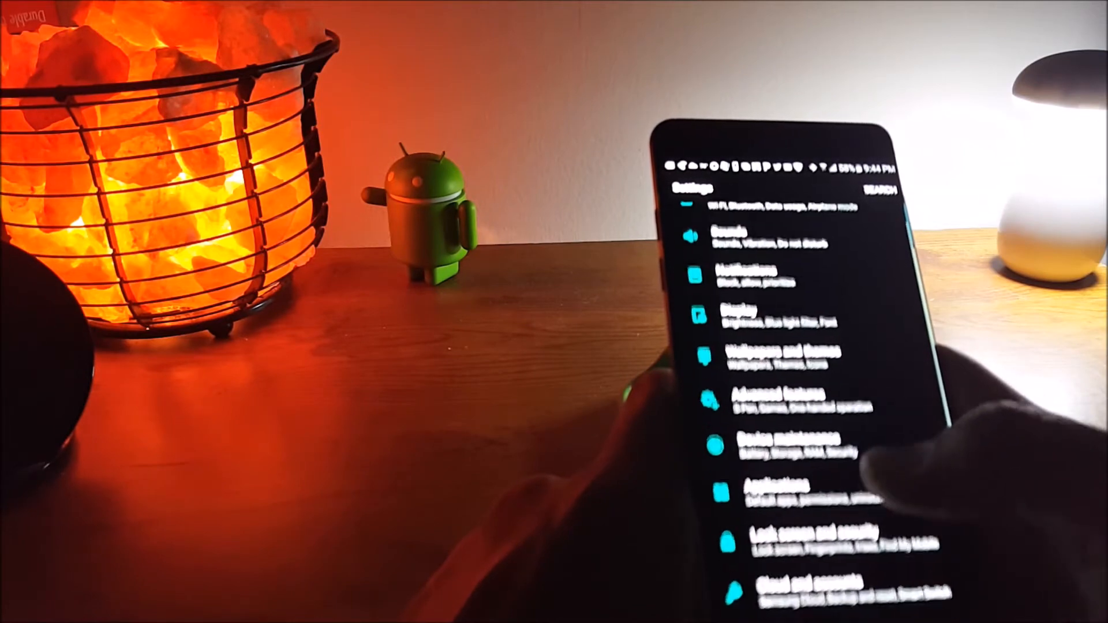
click(735, 240)
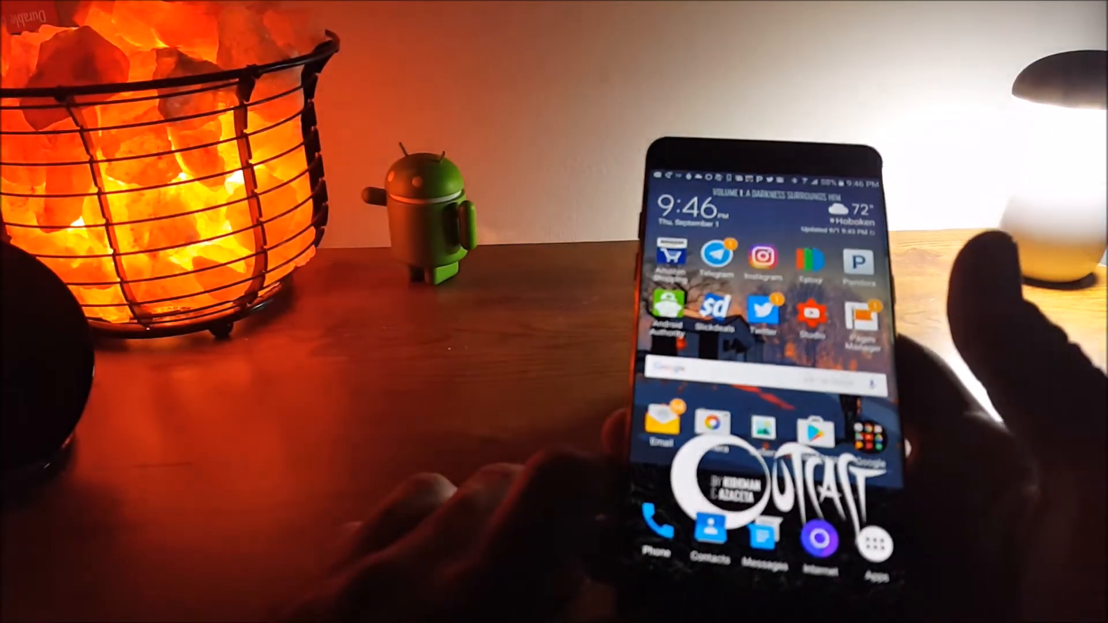
- Tap the Apps icon to show the app drawer with its search bar
click(874, 542)
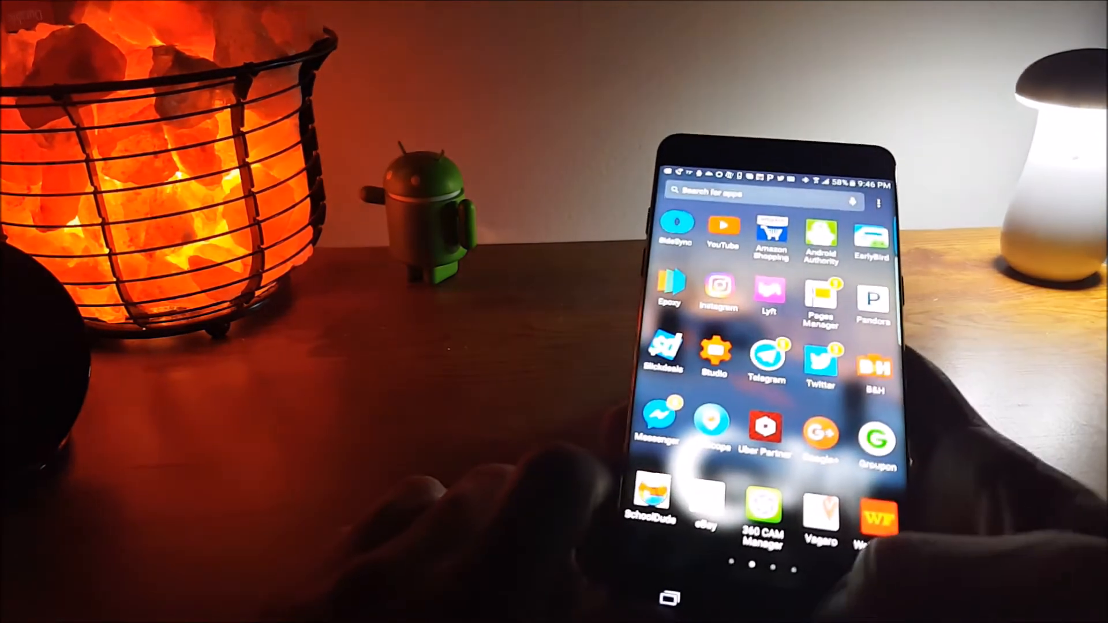